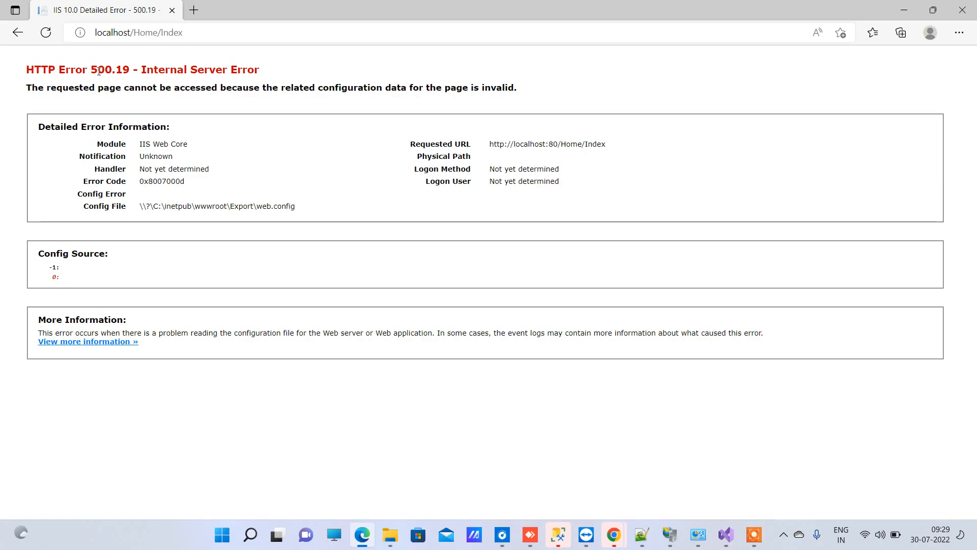
mouse_move(177, 72)
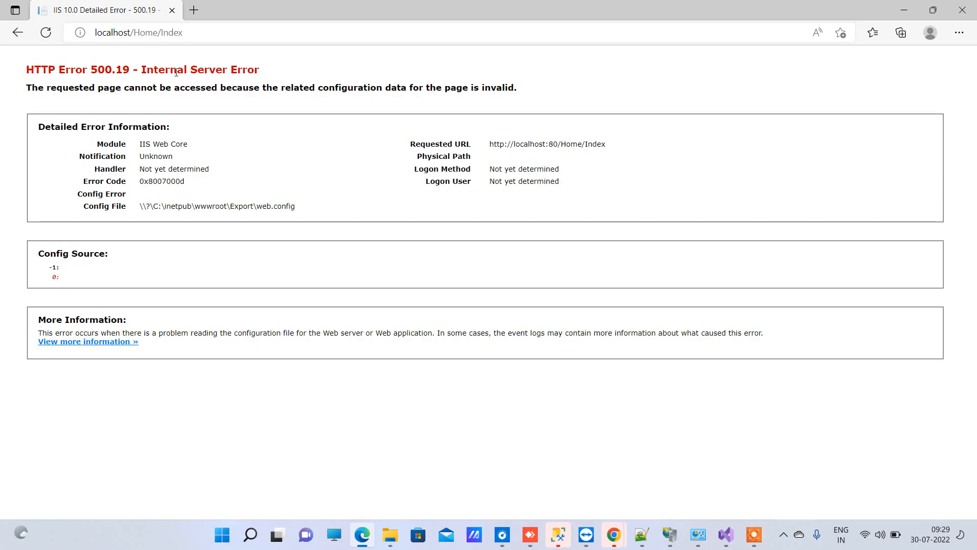
mouse_move(272, 80)
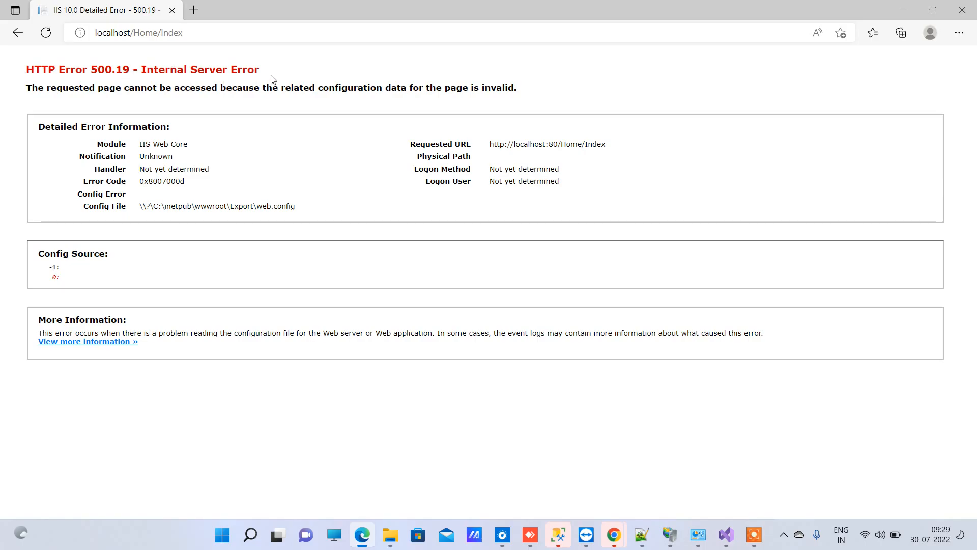
mouse_move(145, 86)
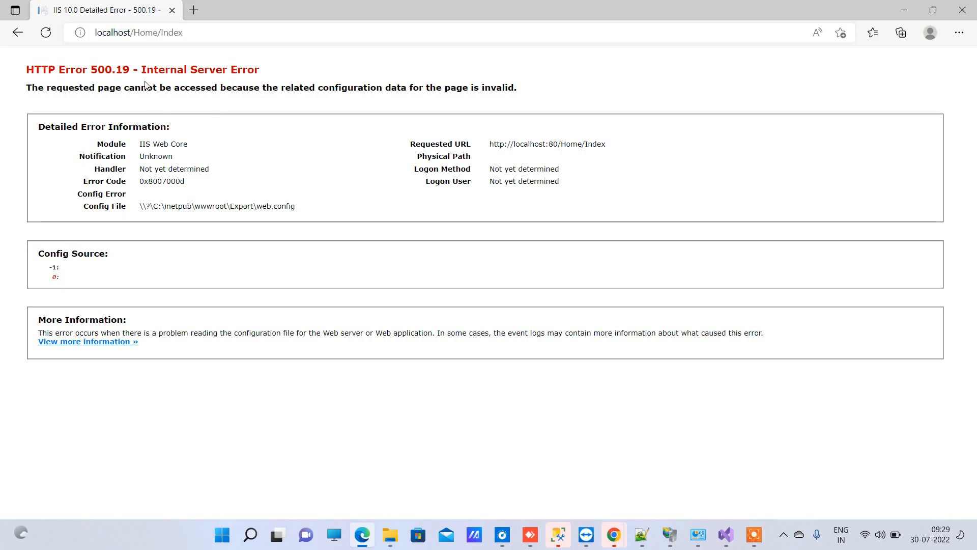
mouse_move(466, 255)
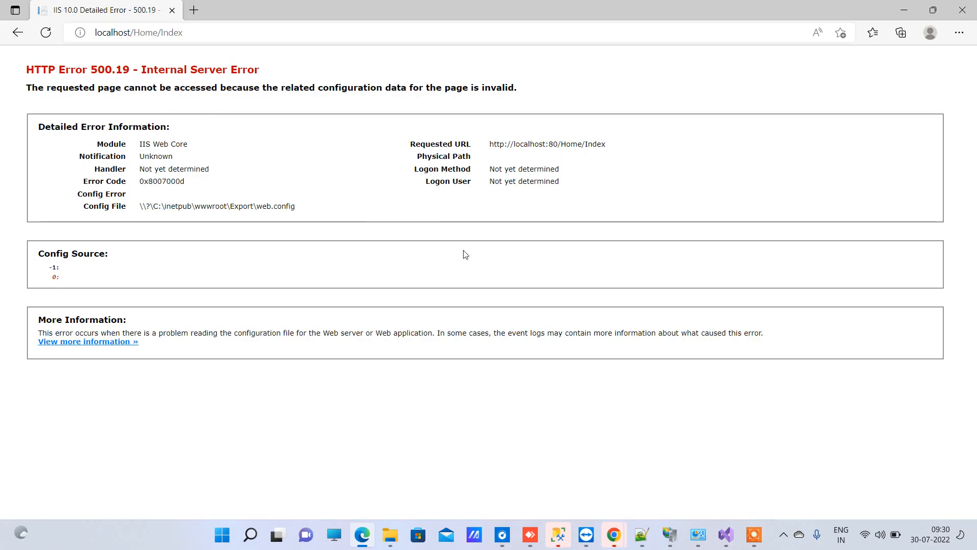
mouse_move(610, 283)
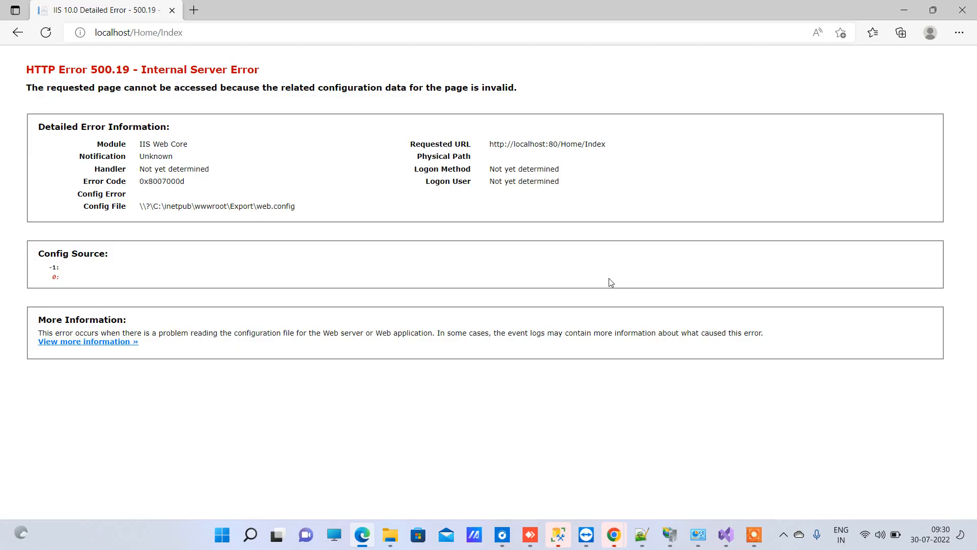
mouse_move(568, 263)
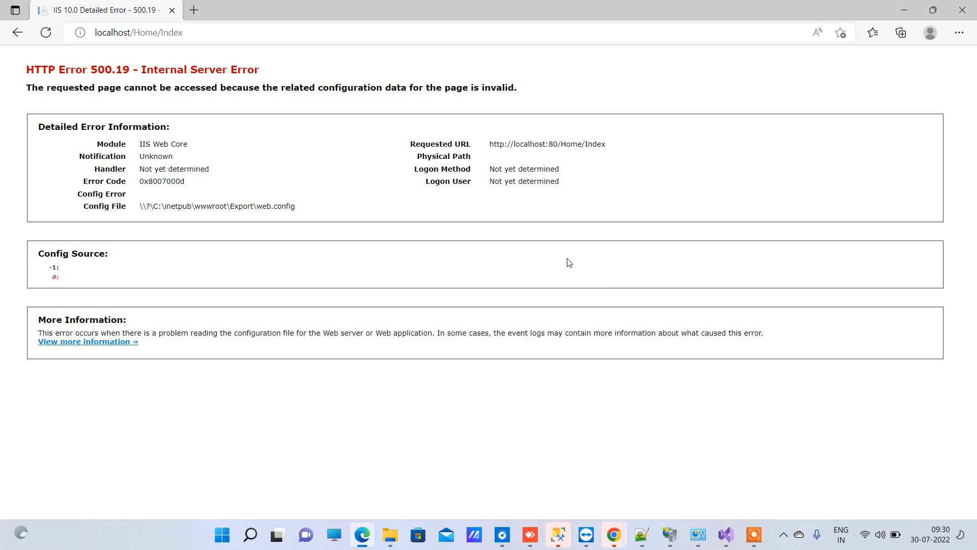
mouse_move(669, 536)
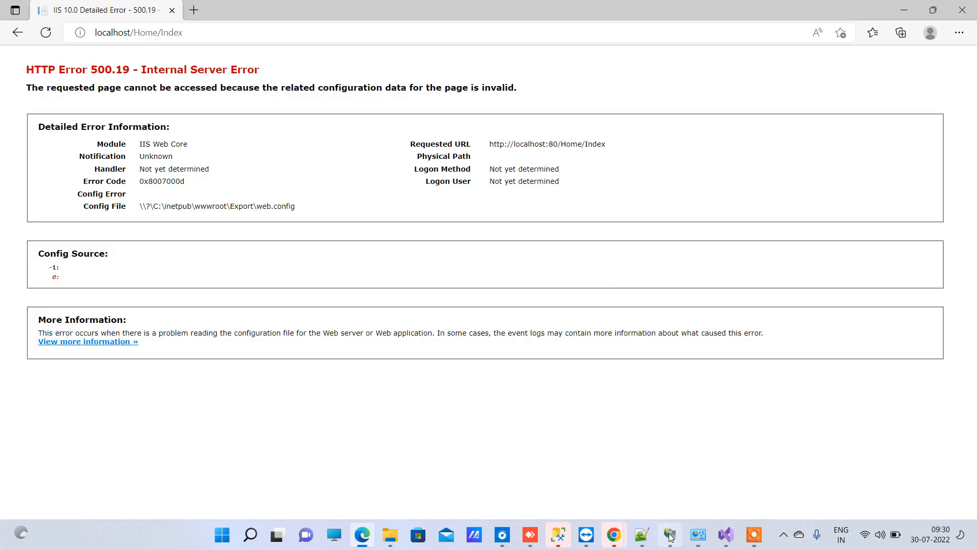
Step: Check the Export site's Features View in IIS Manager, then return to the browser
left_click(669, 535)
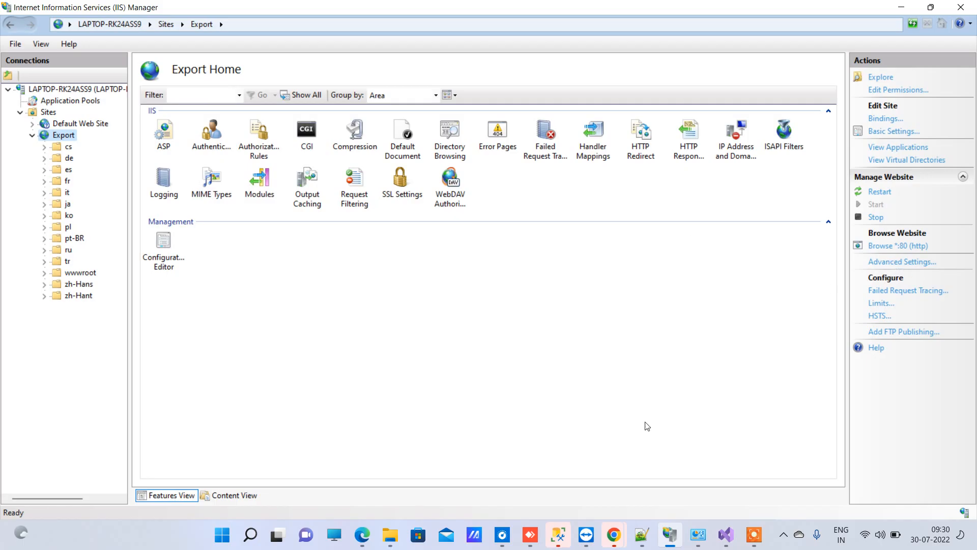
left_click(897, 246)
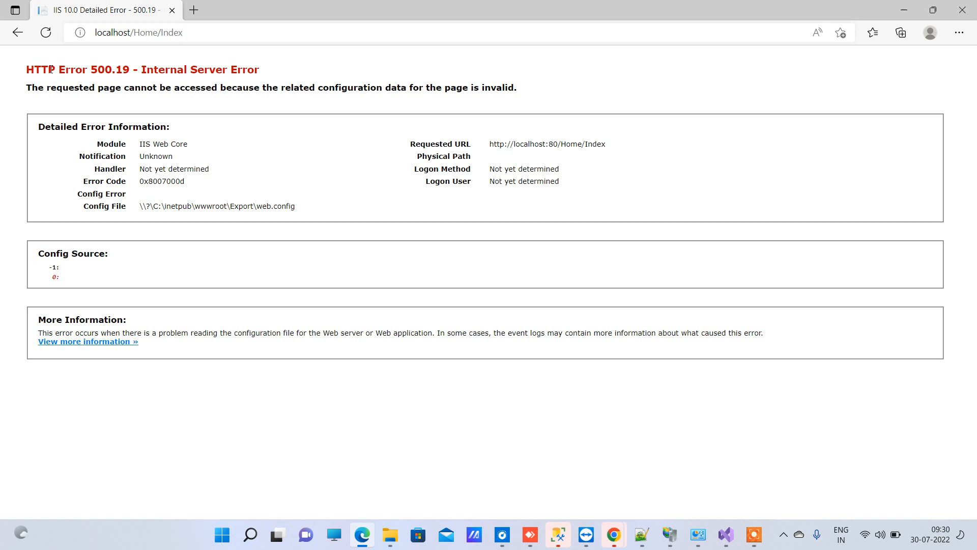
Step: Highlight the 'HTTP Error 500.19 - Internal Server Error' heading on the error page
left_click_drag(25, 69, 134, 69)
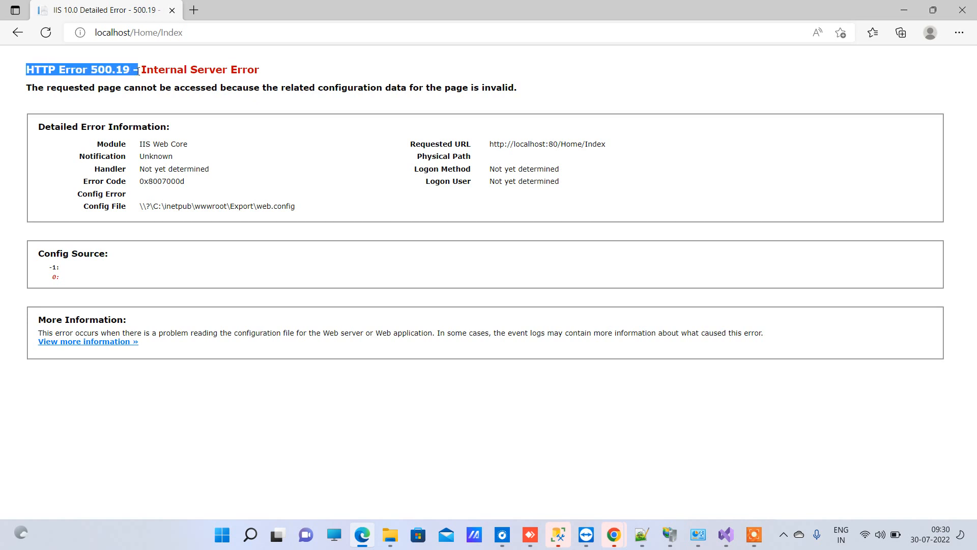
left_click_drag(137, 70, 261, 70)
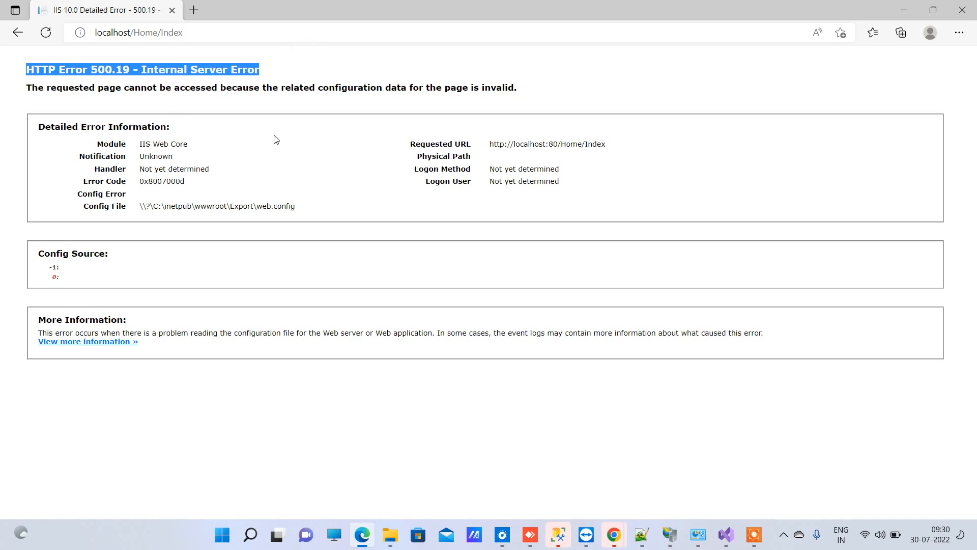
mouse_move(656, 519)
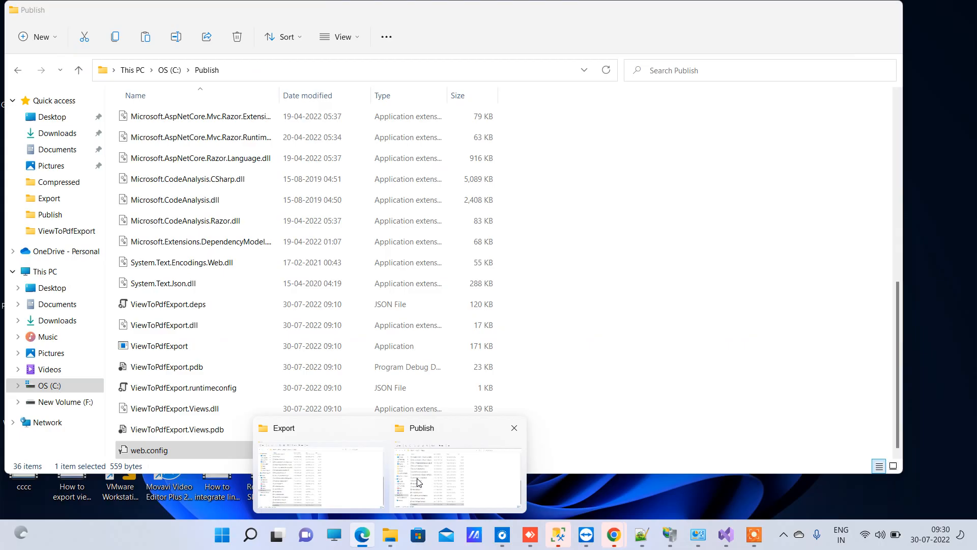
Step: Open the Export folder's web.config file in Notepad
left_click(318, 474)
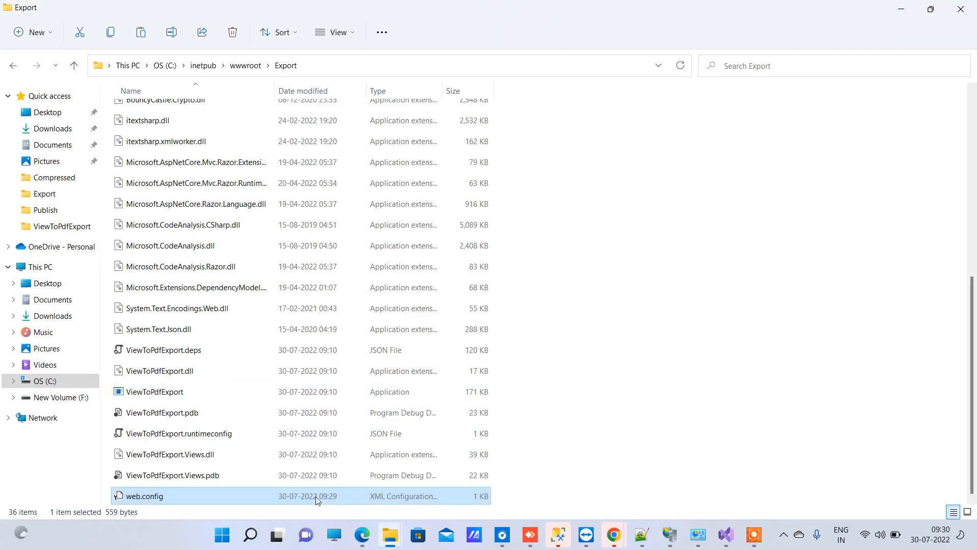
right_click(144, 495)
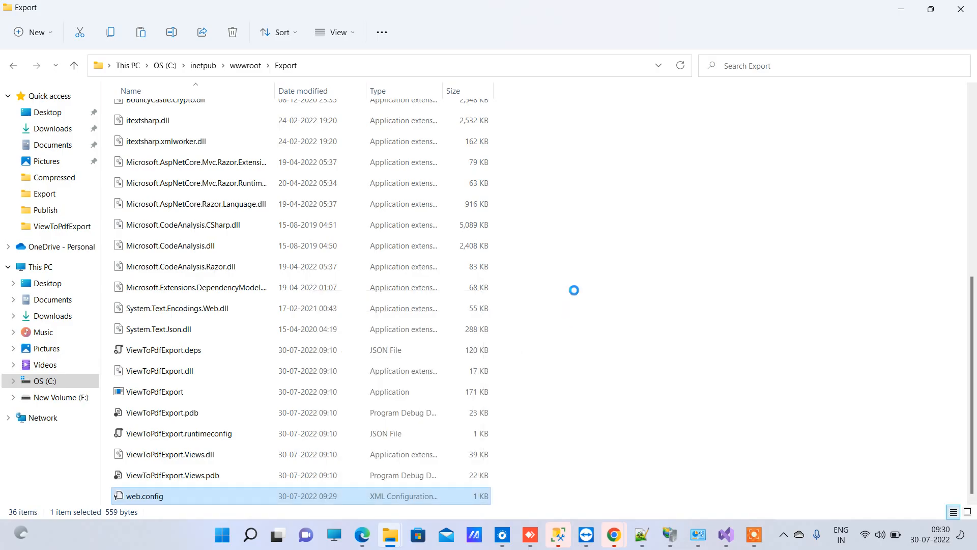
double_click(144, 496)
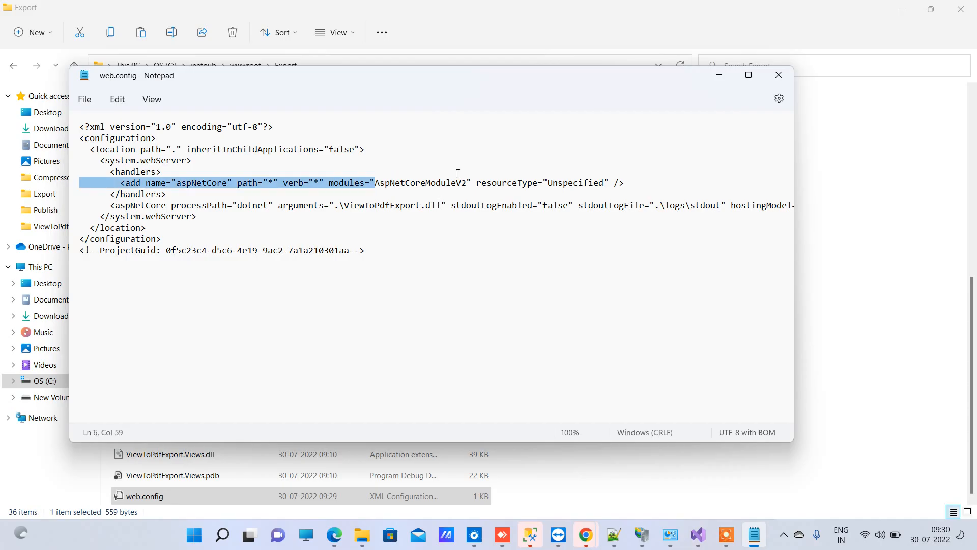
Step: Inspect the AspNetCoreModuleV2 handler and hostingModel setting in web.config, then hide Notepad
double_click(421, 182)
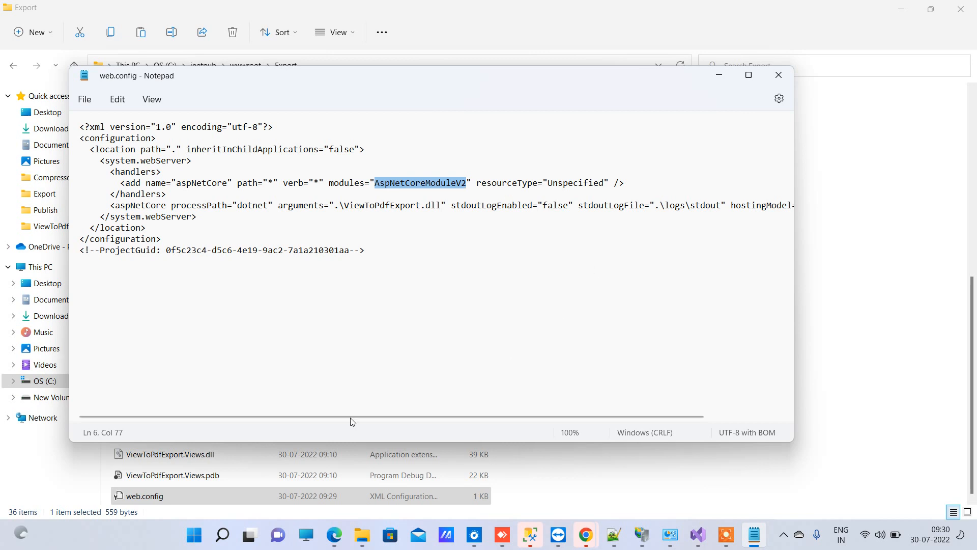
scroll("right", 3)
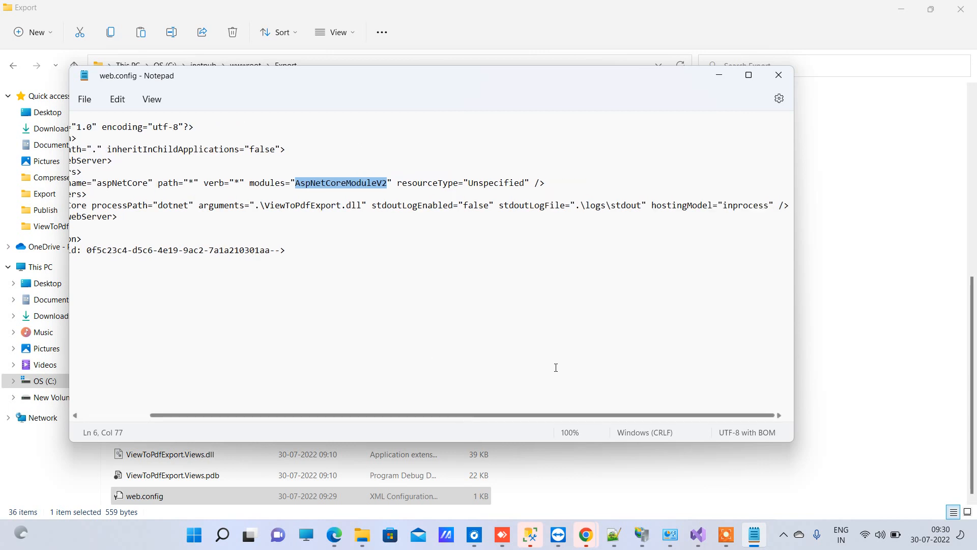
scroll("left", 3)
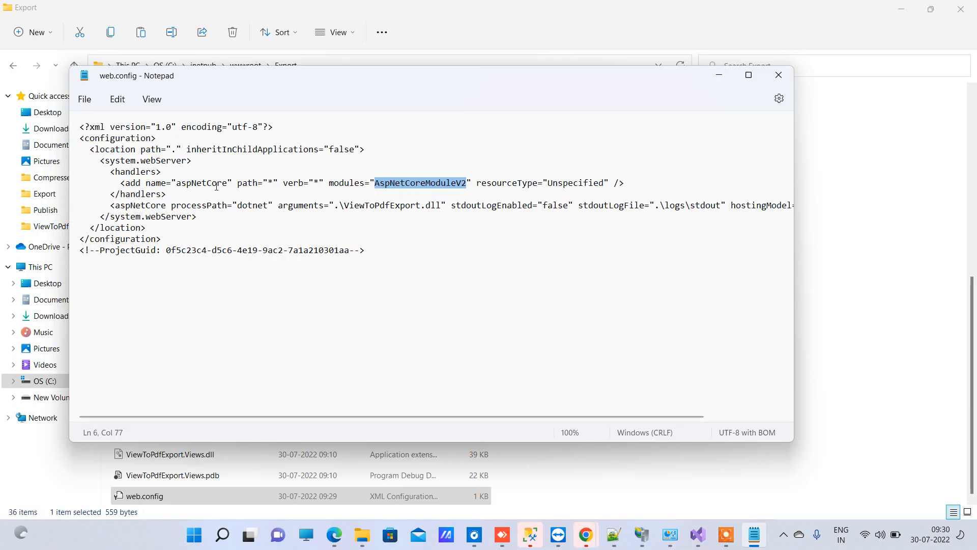
double_click(202, 183)
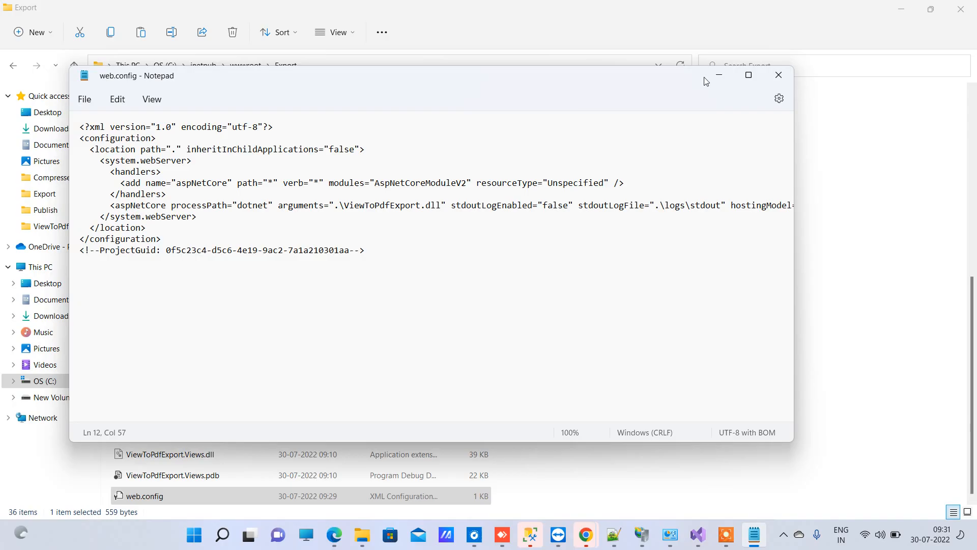
left_click(778, 75)
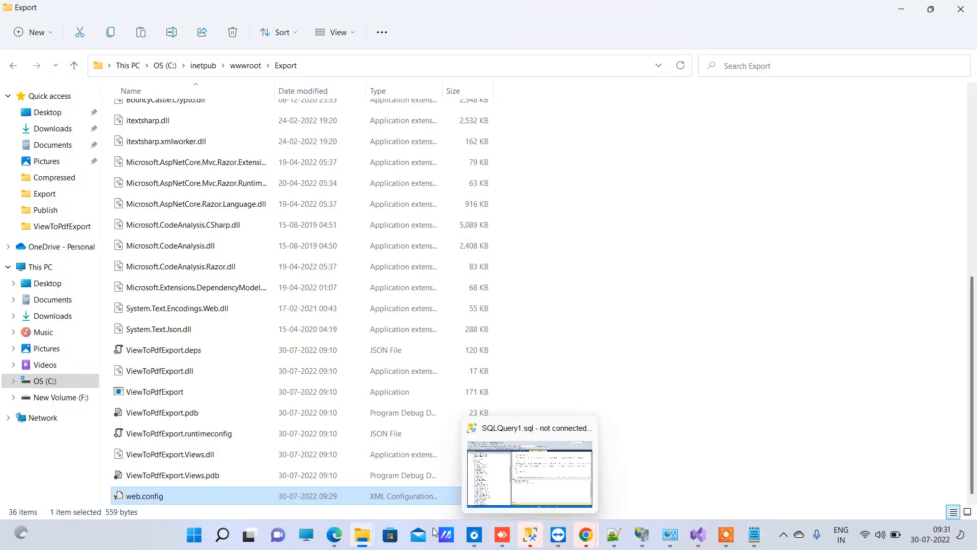
mouse_move(335, 535)
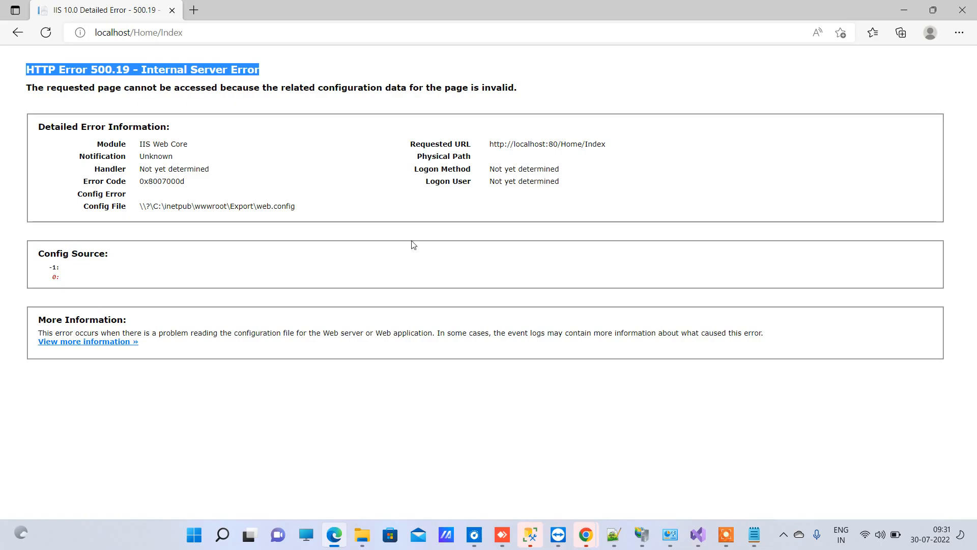
mouse_move(562, 294)
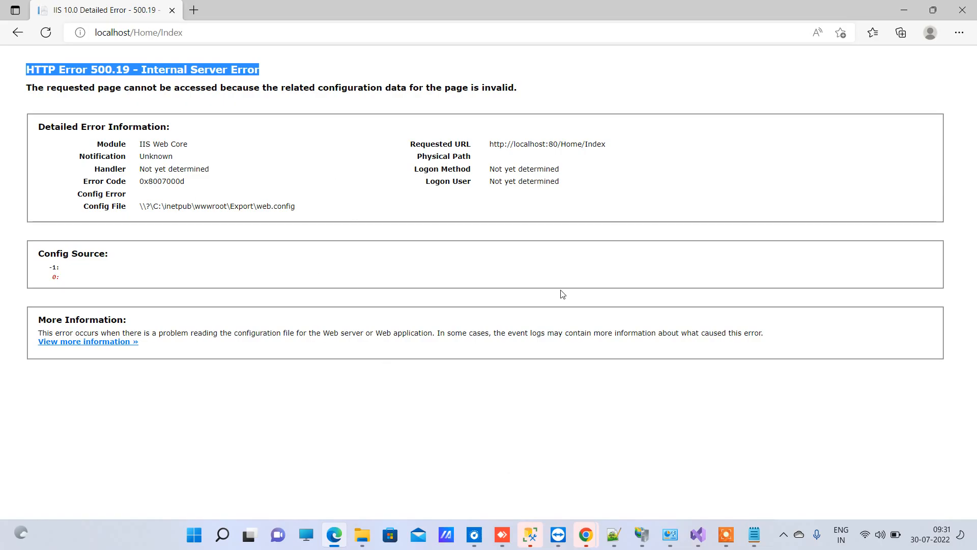
mouse_move(273, 125)
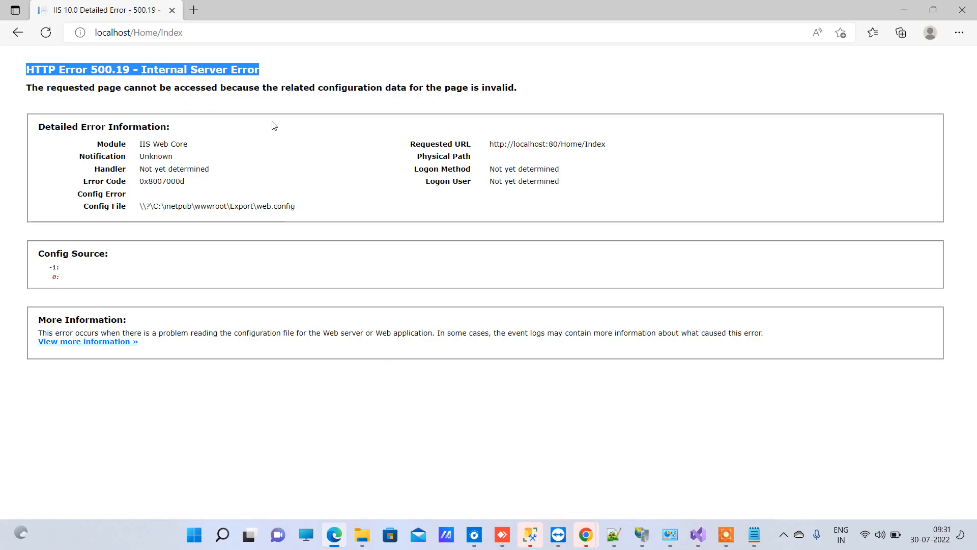
mouse_move(422, 157)
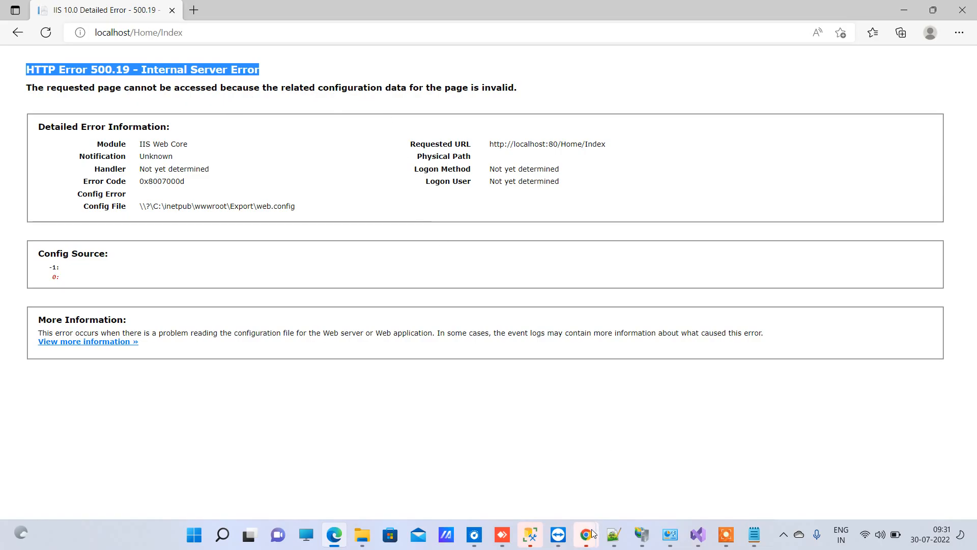
Step: Leave the Edge error page for the other browser to look up downloads
left_click(585, 536)
type("download asp.net core 3.1")
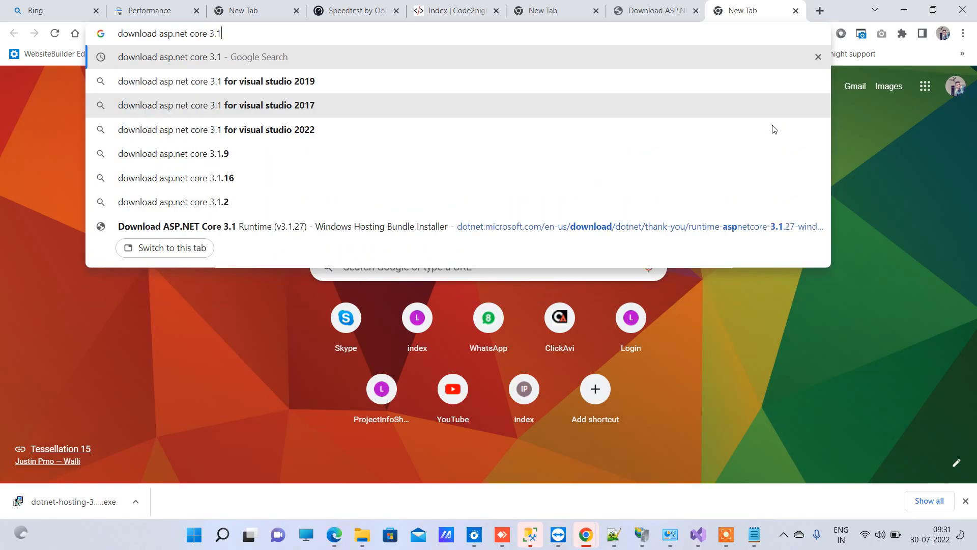
Step: Search the web for 'download asp.net core 3.1', then go to Visual Studio
key("Return")
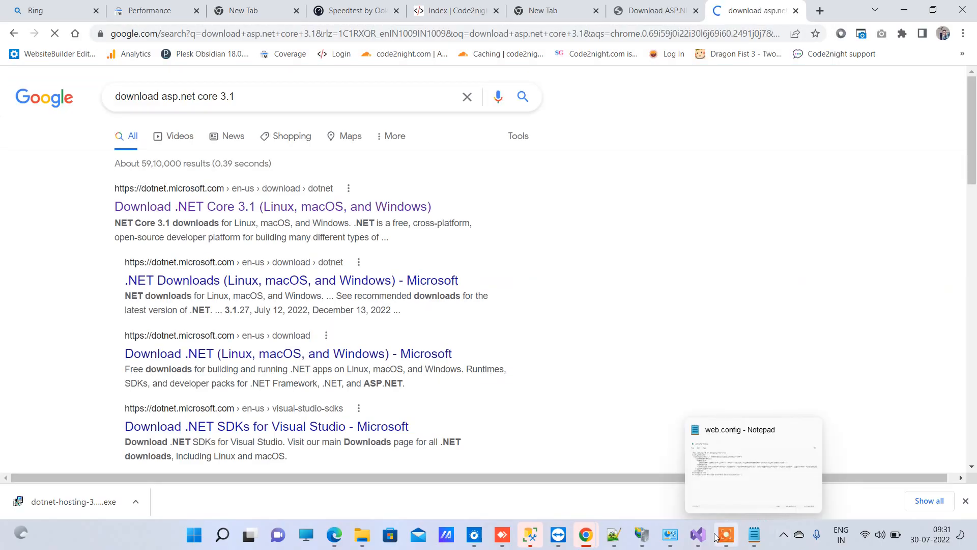
left_click(697, 535)
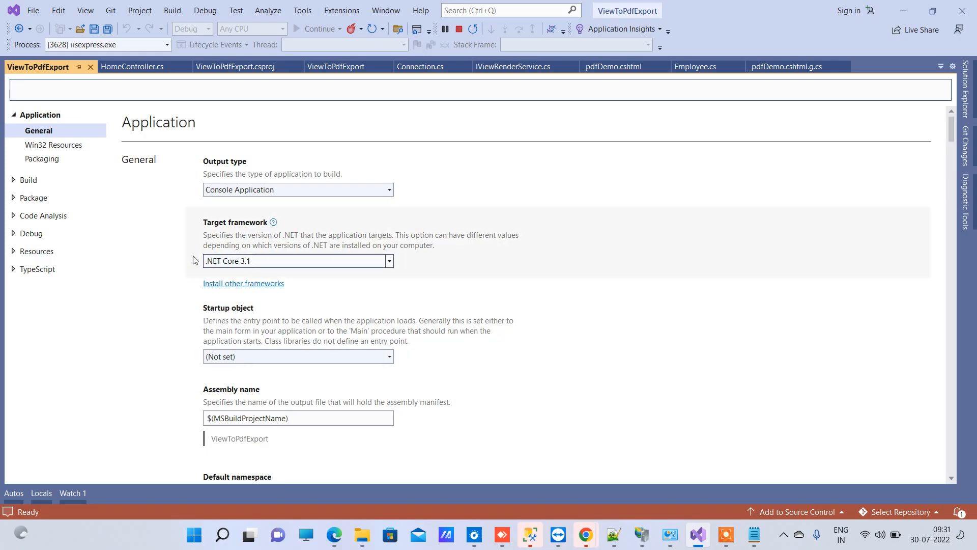
mouse_move(219, 270)
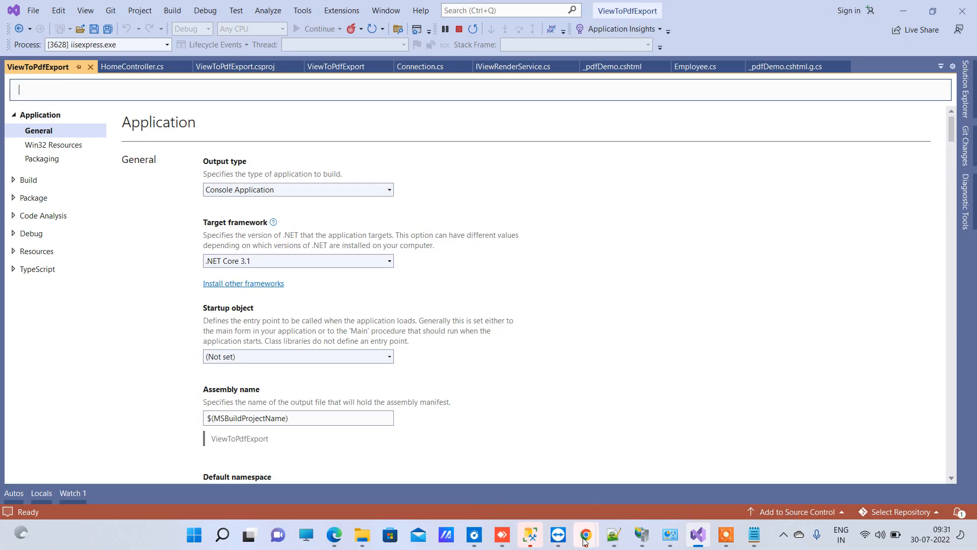
Step: Return to the ASP.NET Core 3.1 download search results in the browser
left_click(585, 535)
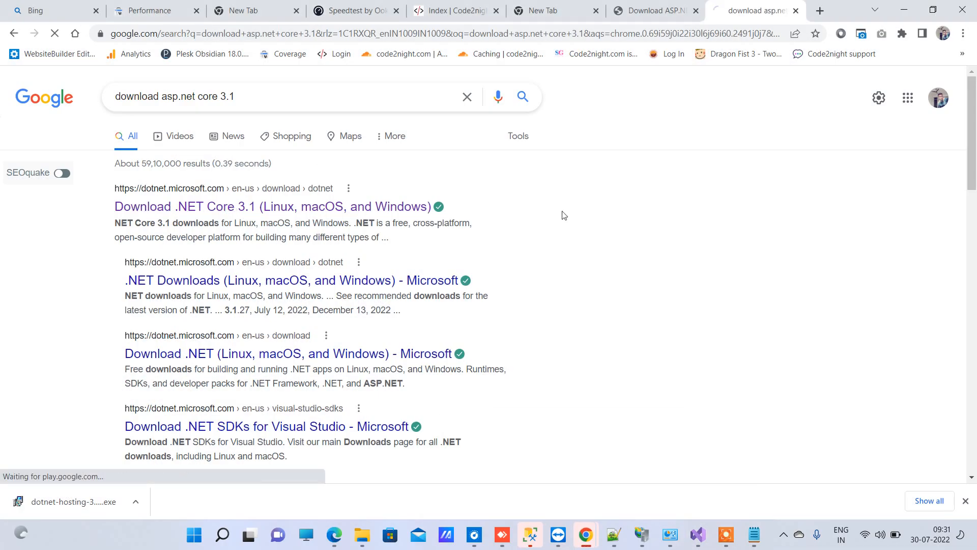
Step: Download the ASP.NET Core 3.1.27 Windows Hosting Bundle and open the Downloads folder
left_click(270, 206)
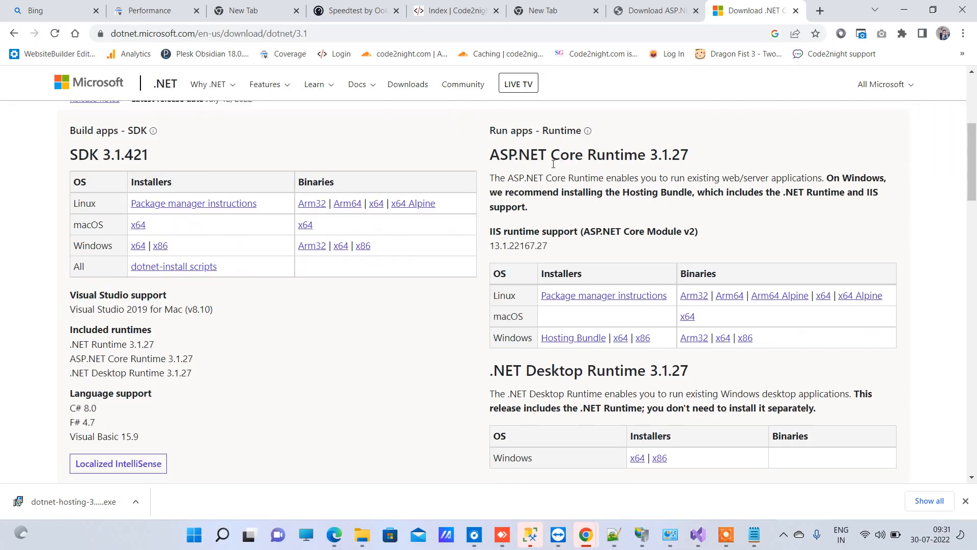
triple_click(589, 155)
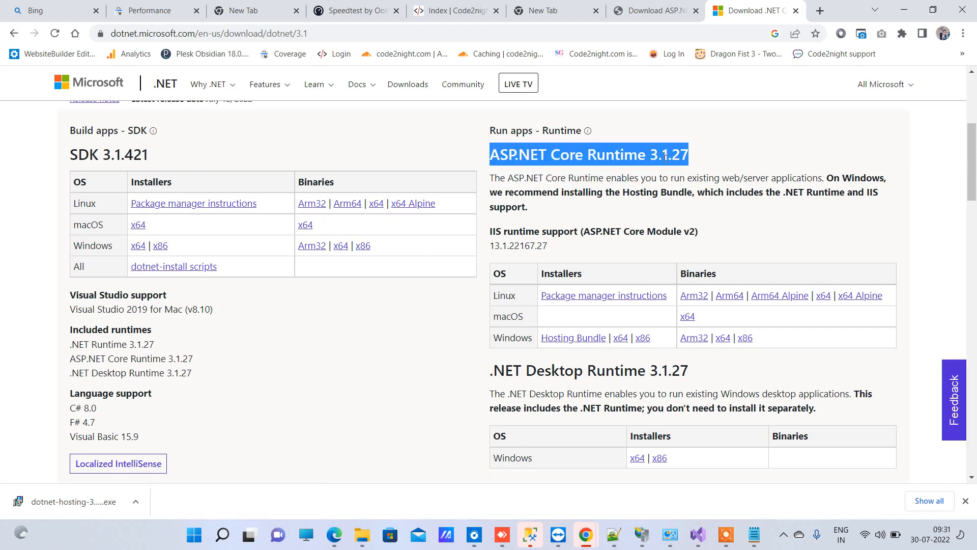
mouse_move(598, 364)
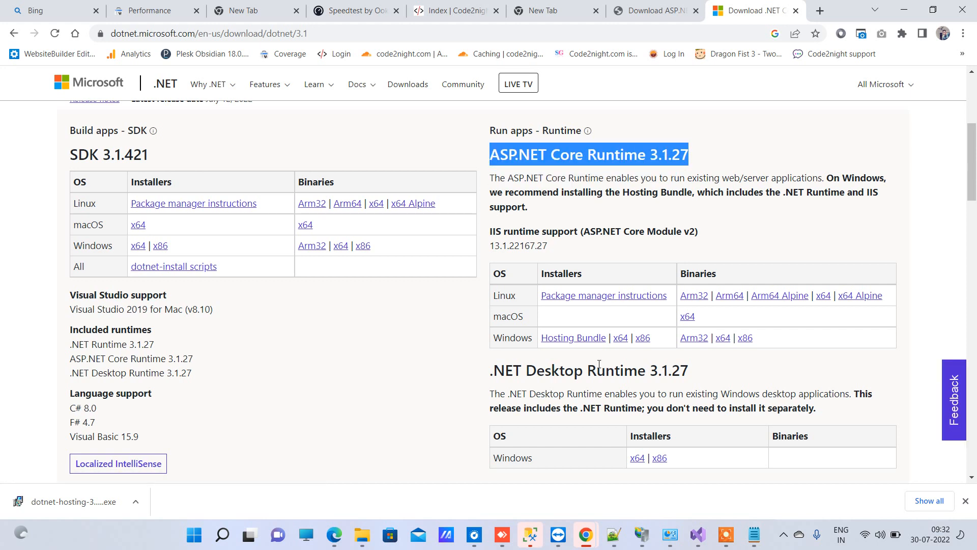
mouse_move(573, 337)
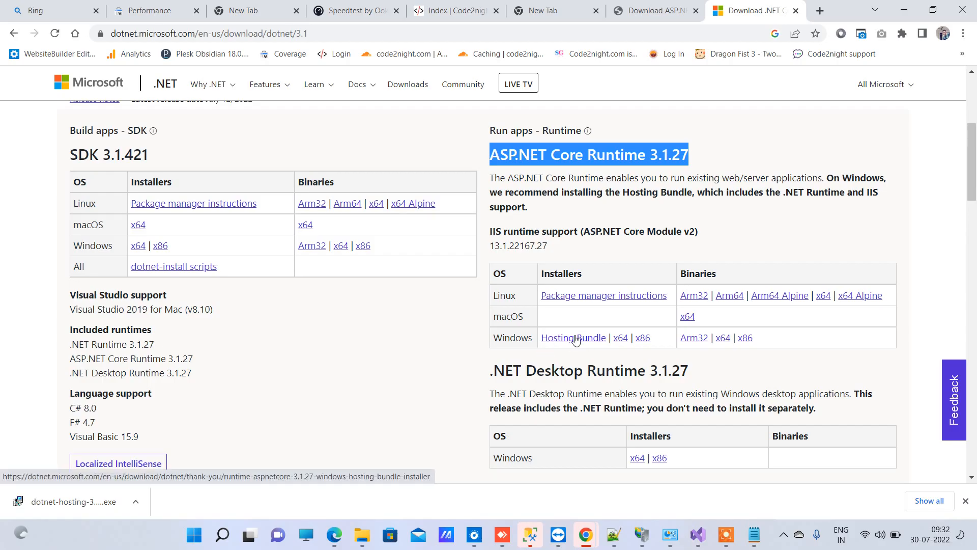
left_click(573, 337)
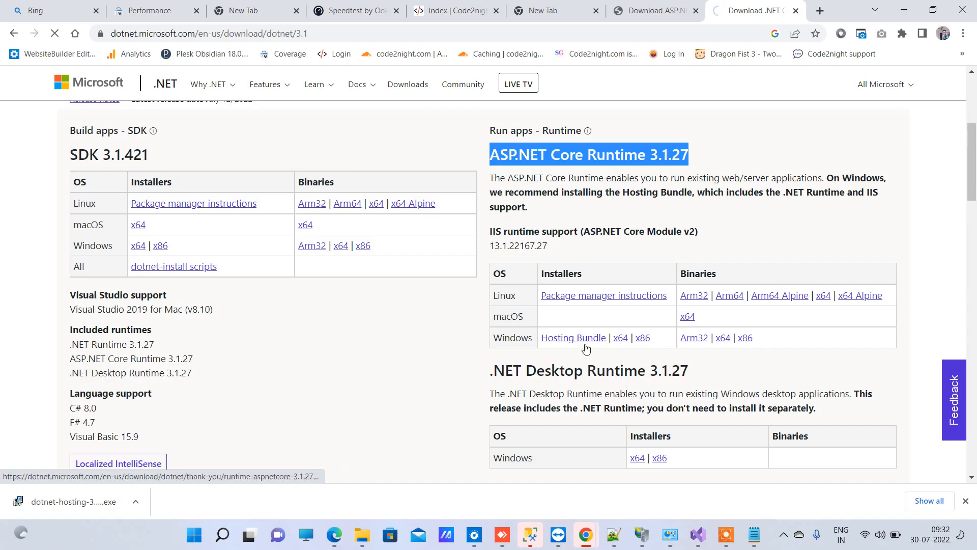
left_click(573, 337)
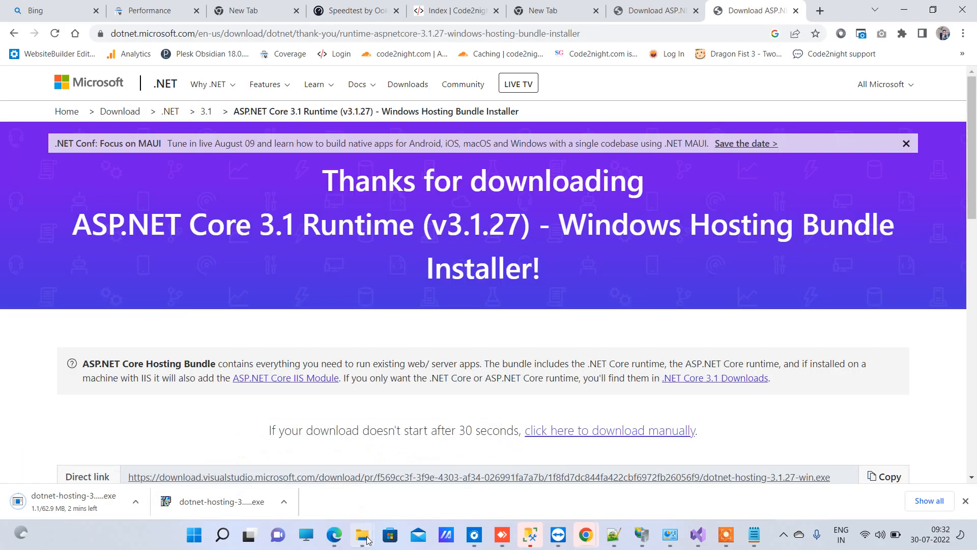
left_click(362, 535)
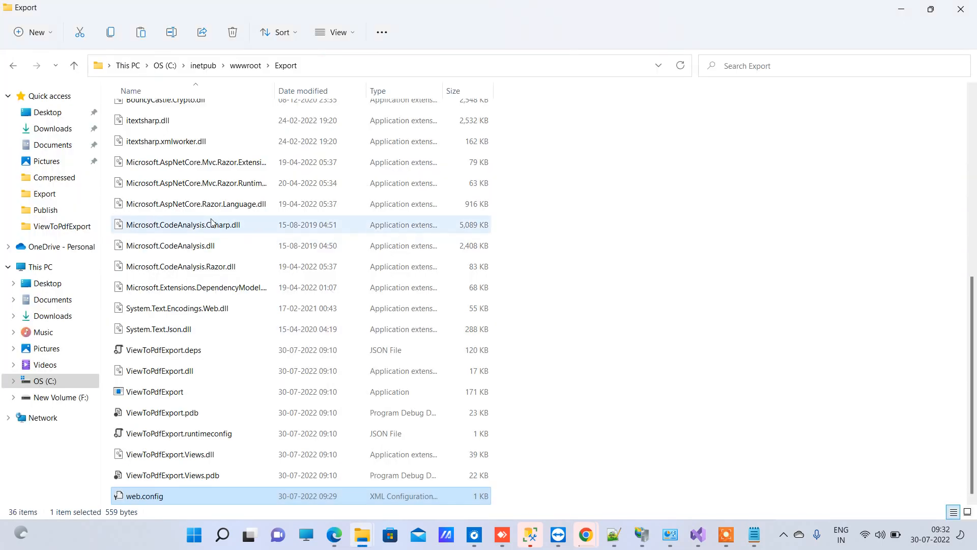
left_click(53, 128)
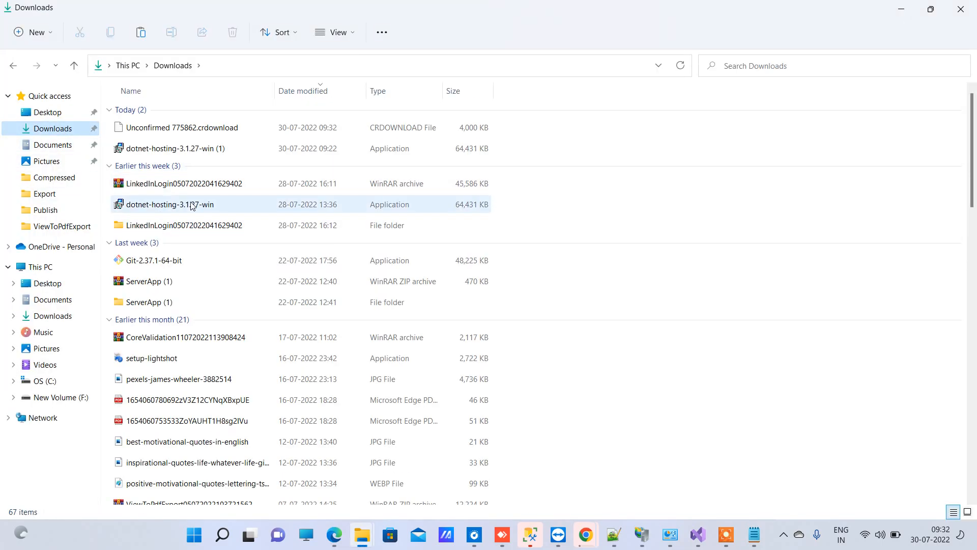
Step: Run dotnet-hosting-3.1.27-win, accept the license terms, and close setup once installed
double_click(169, 203)
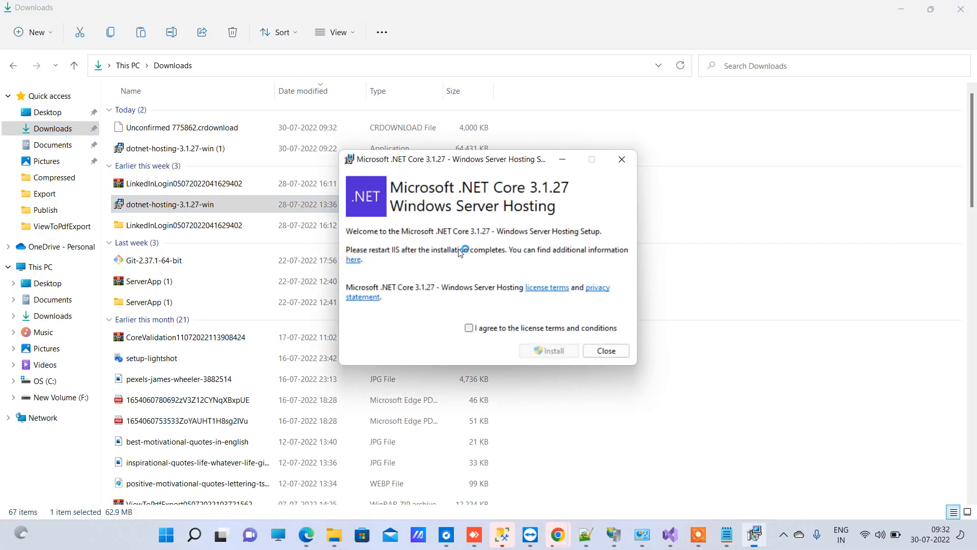
left_click(548, 350)
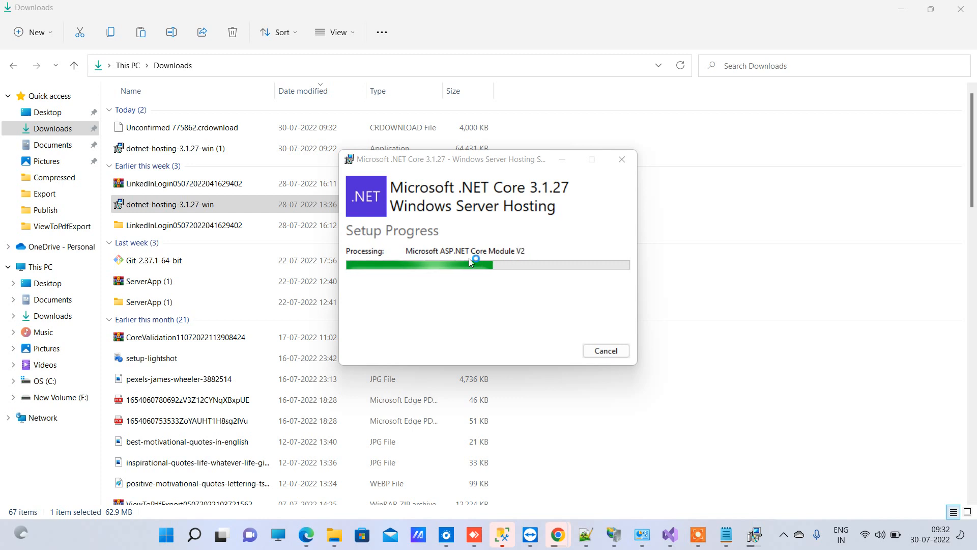
mouse_move(530, 261)
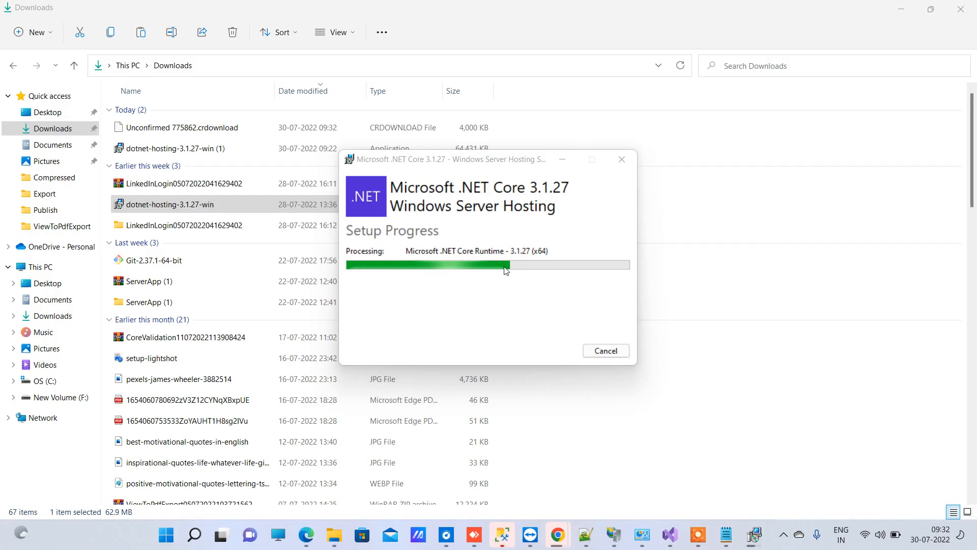
mouse_move(602, 245)
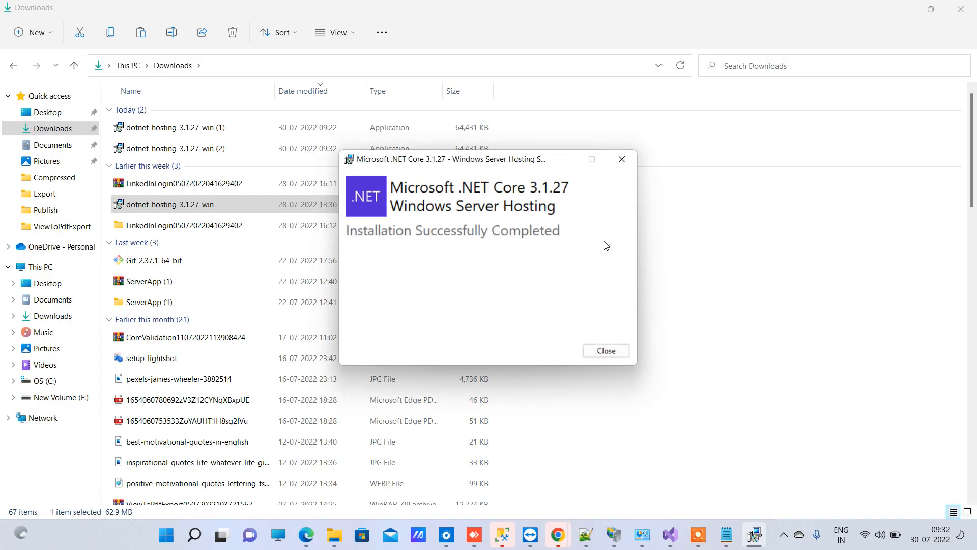
mouse_move(494, 263)
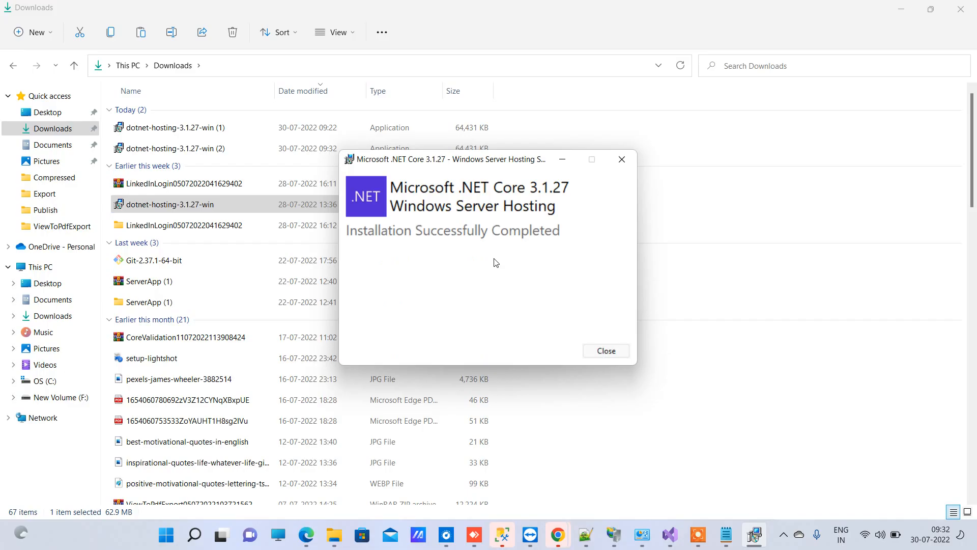
left_click(605, 350)
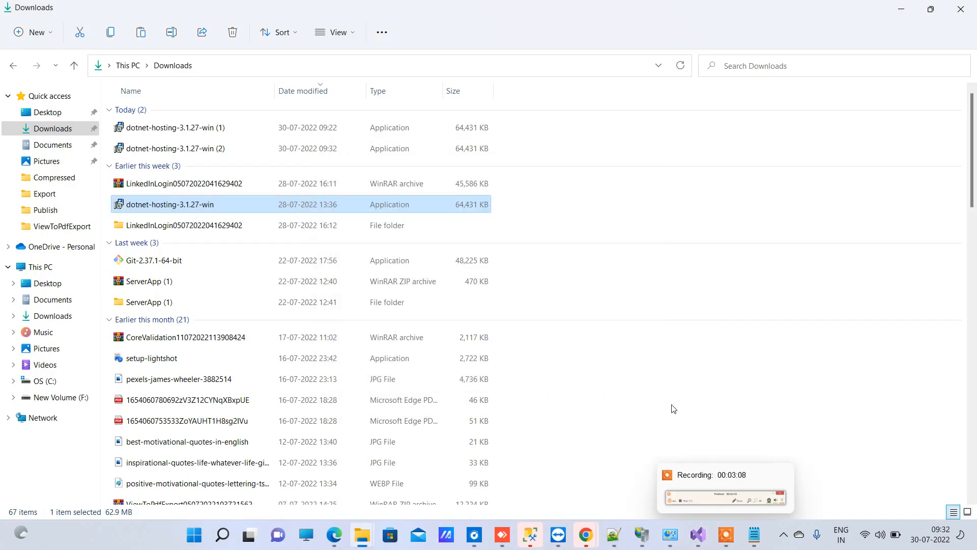
mouse_move(697, 534)
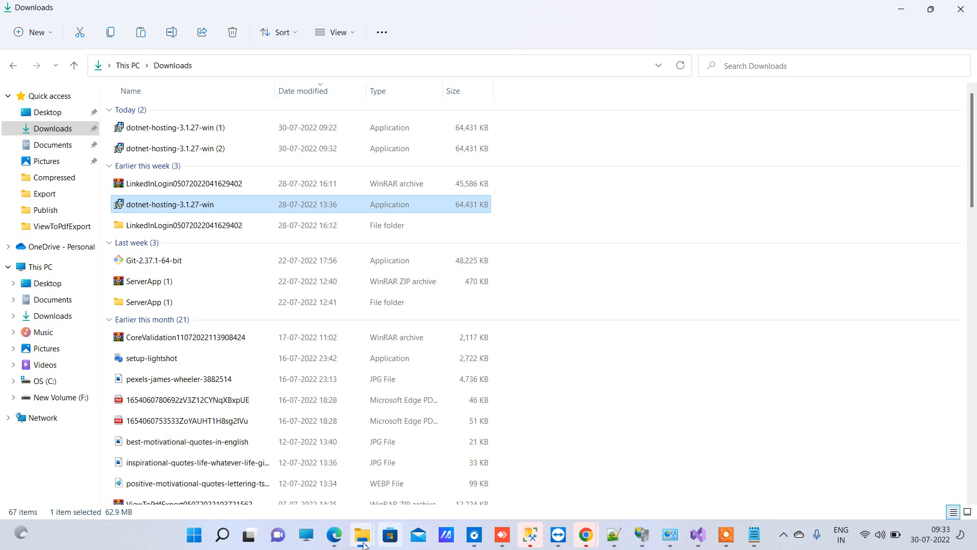
Step: Reload localhost/Home/Index in Edge to show the ViewToPdfExport Welcome page
left_click(335, 534)
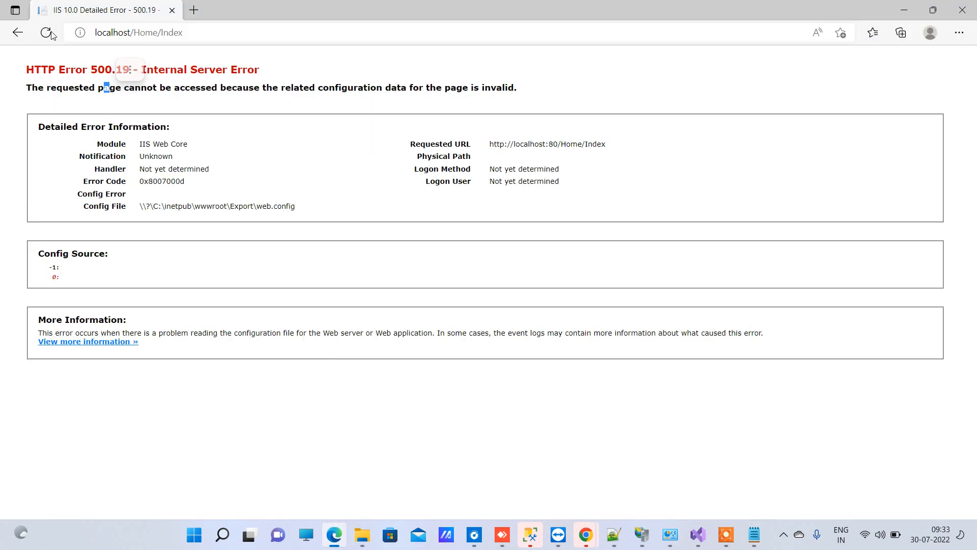
mouse_move(75, 33)
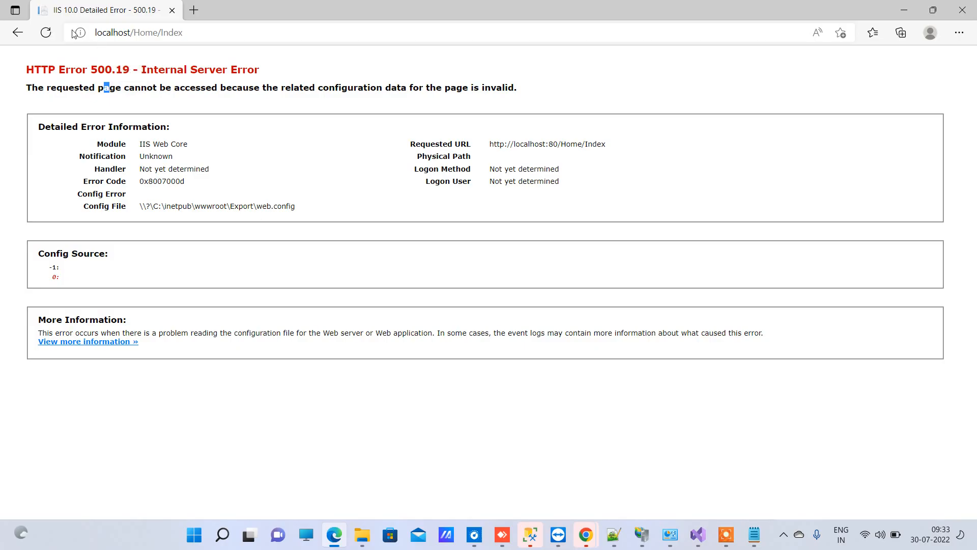
left_click(45, 32)
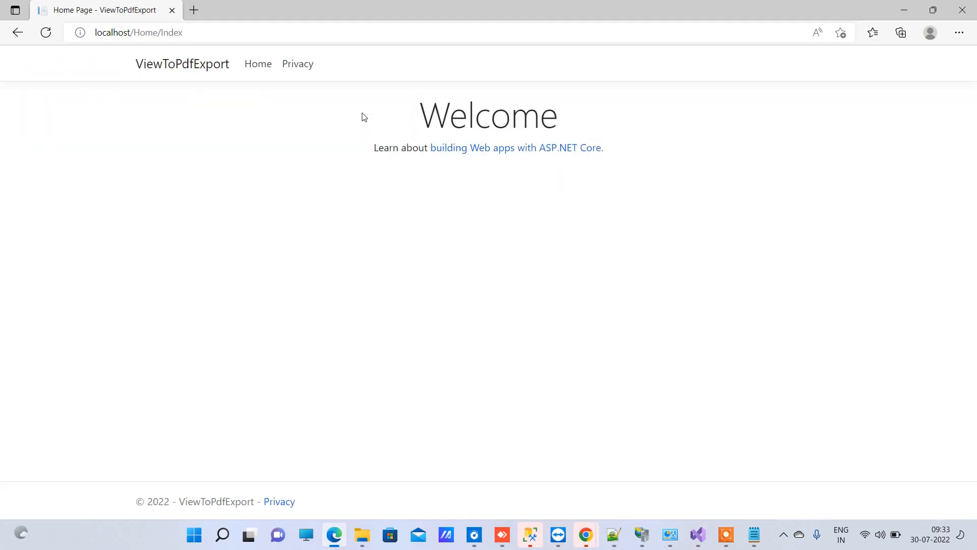
mouse_move(523, 92)
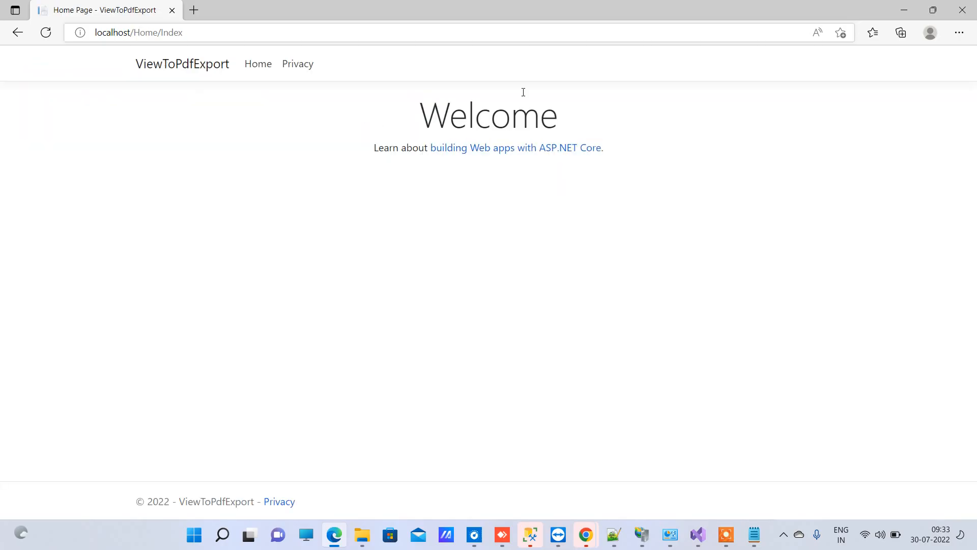
mouse_move(479, 414)
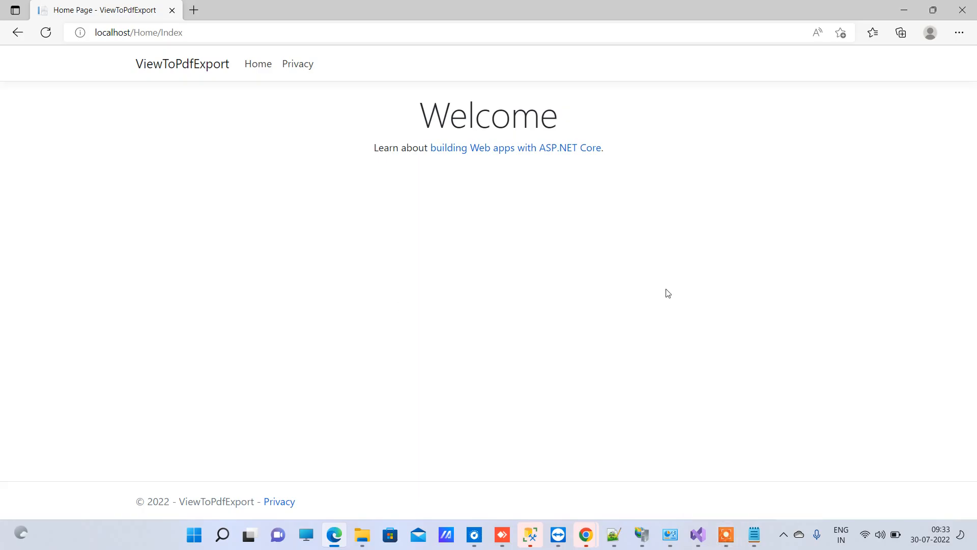
mouse_move(707, 434)
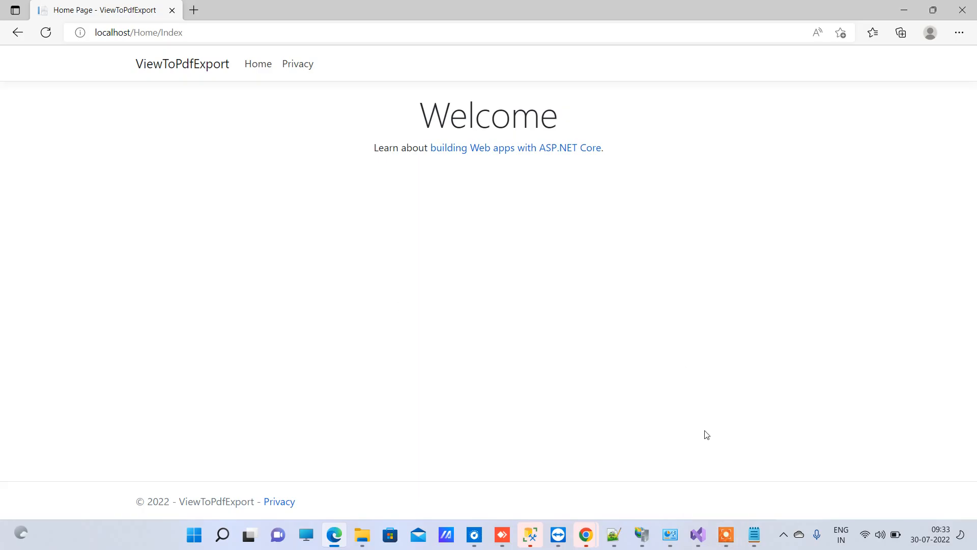
mouse_move(591, 222)
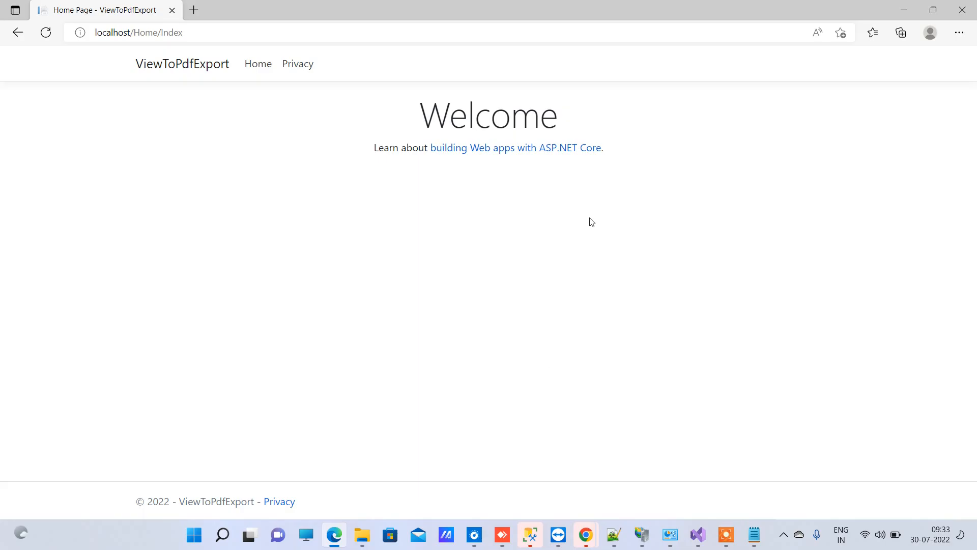
mouse_move(684, 363)
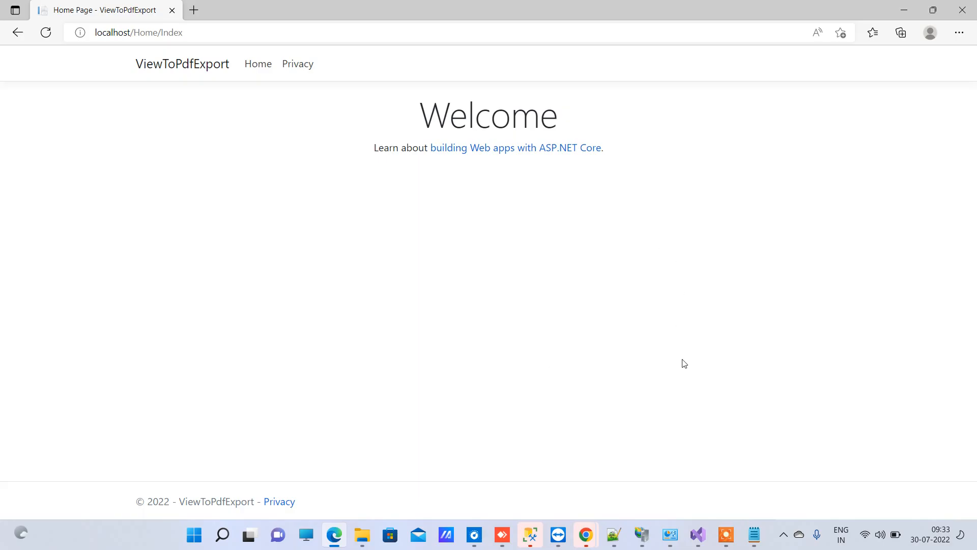
mouse_move(702, 428)
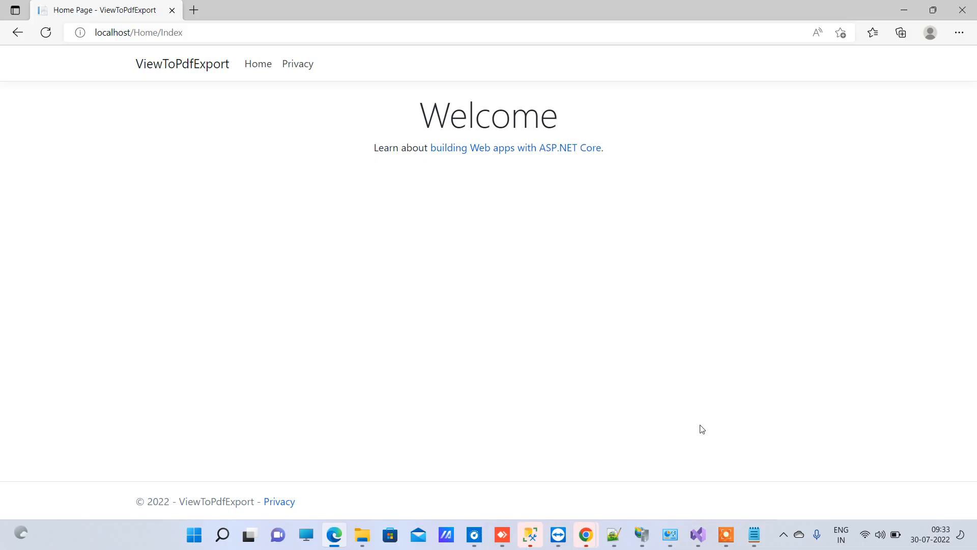